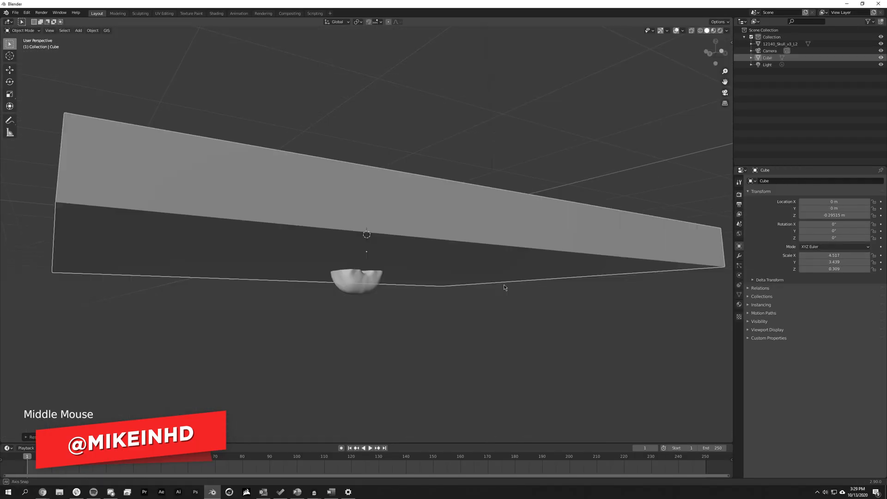
- Search Free3D for 'skull', open Skull V3, and choose its zip download
{"action": "left_click", "coordinate": [216, 13]}
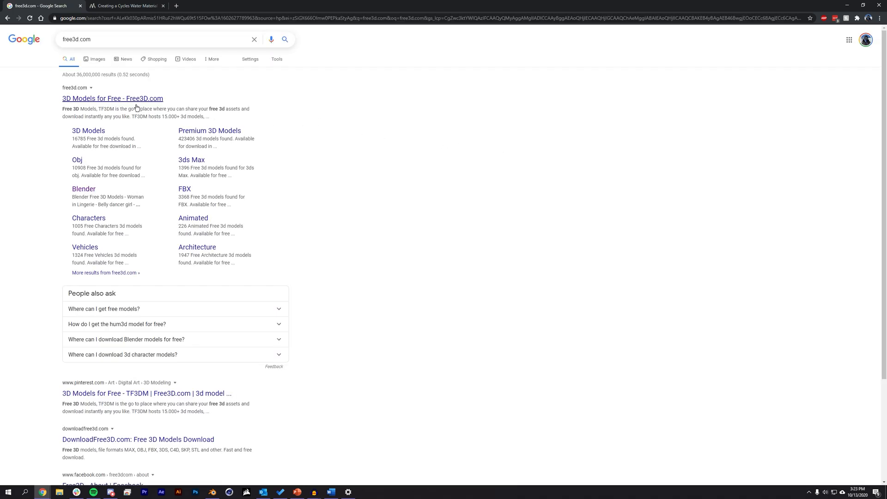
{"action": "left_click", "coordinate": [112, 98]}
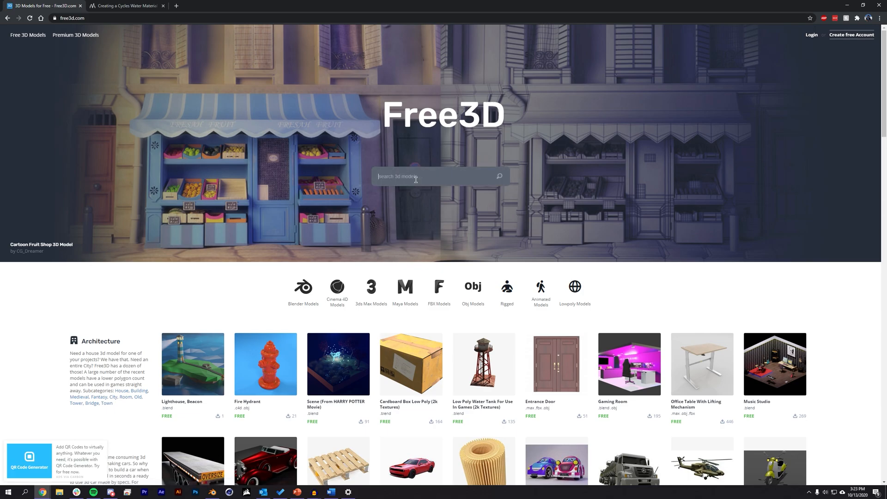
{"action": "type", "text": "skull"}
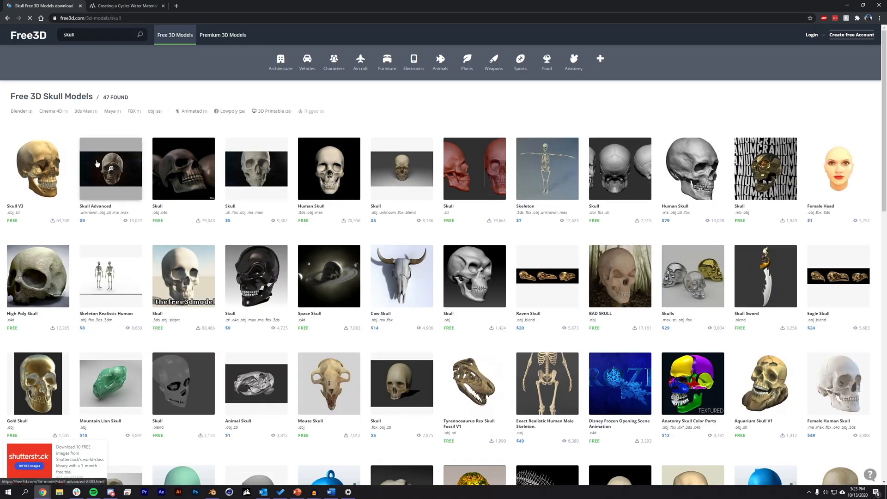
{"action": "left_click", "coordinate": [37, 168]}
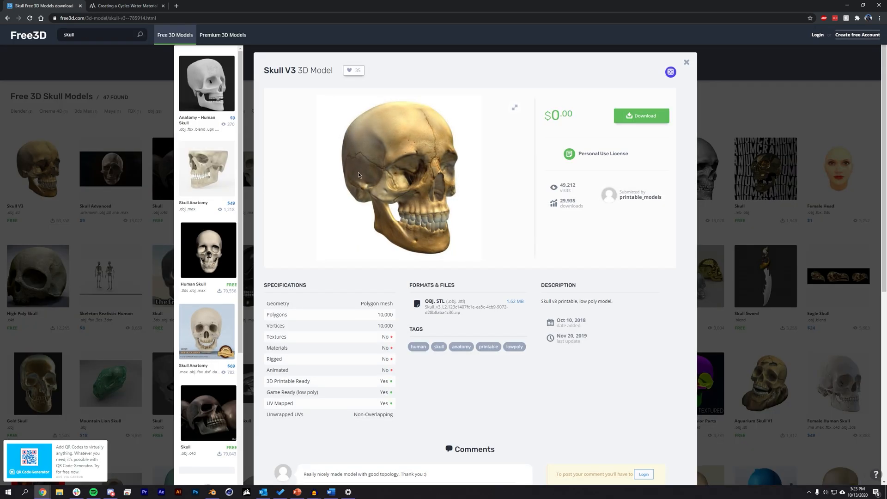
{"action": "left_click", "coordinate": [641, 116]}
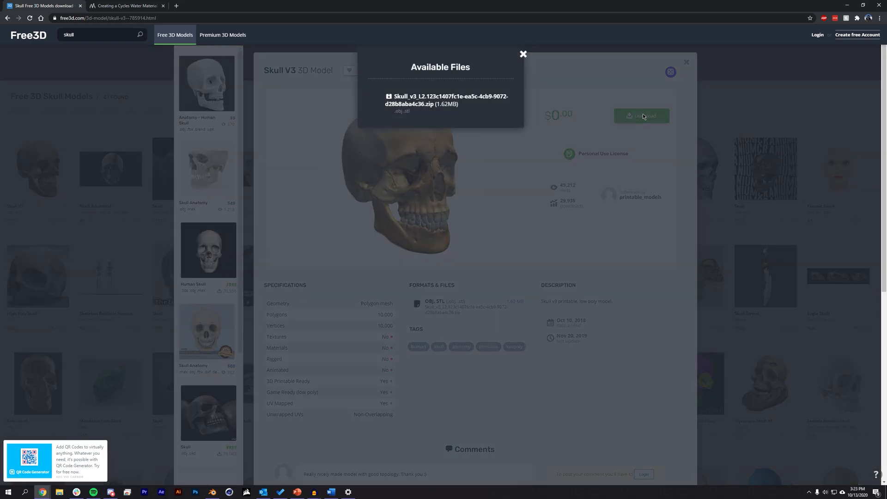
{"action": "left_click", "coordinate": [446, 101]}
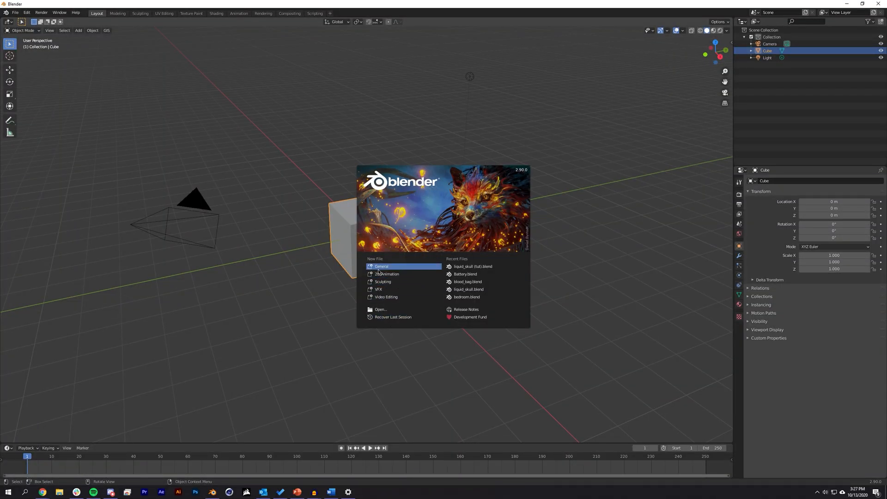
- Start a General scene and import the Skull V3 Wavefront OBJ file
{"action": "left_click", "coordinate": [367, 234]}
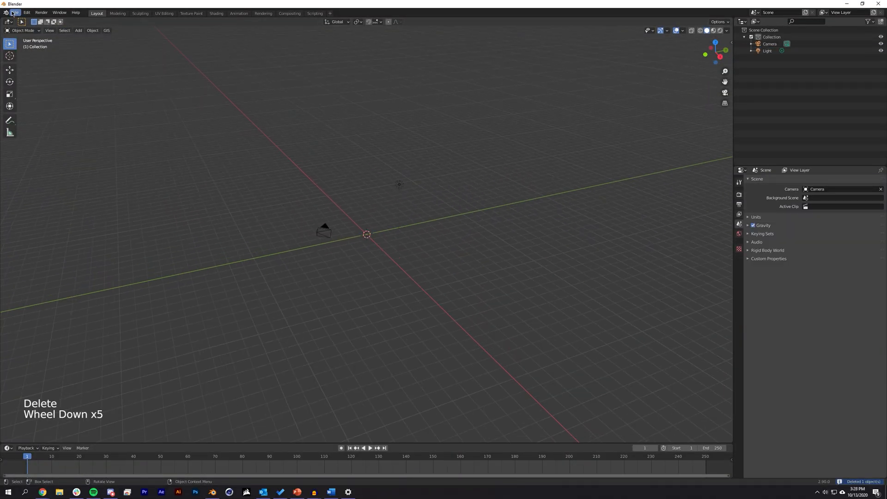
{"action": "left_click", "coordinate": [16, 12]}
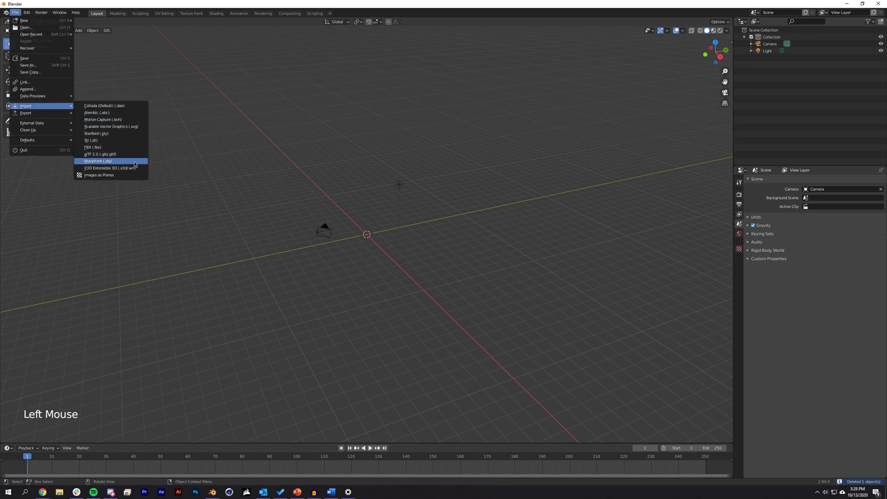
{"action": "left_click", "coordinate": [98, 161]}
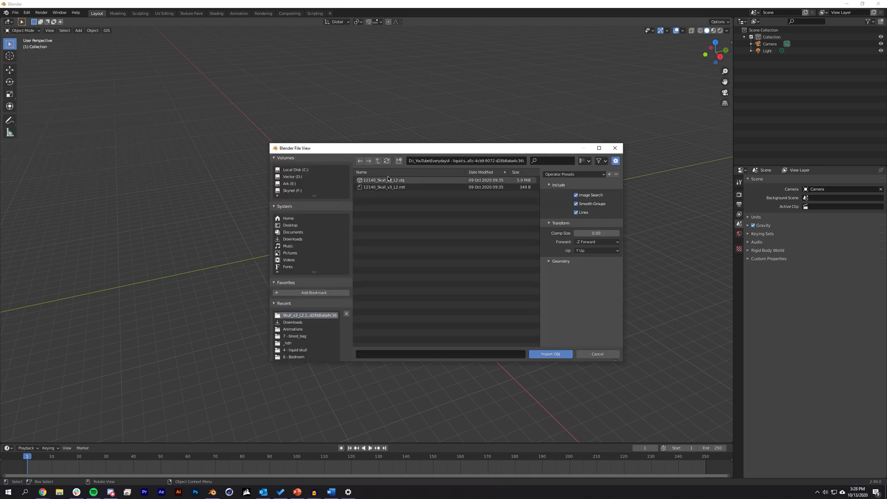
{"action": "left_click", "coordinate": [549, 353]}
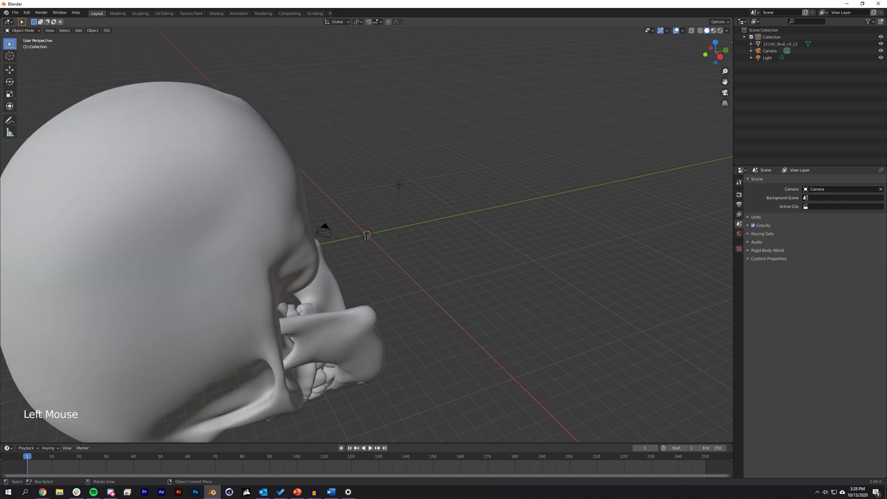
- In side orthographic view, scale the skull to 0.041, rotate it nearly upside down, and move it
{"action": "key", "text": "3"}
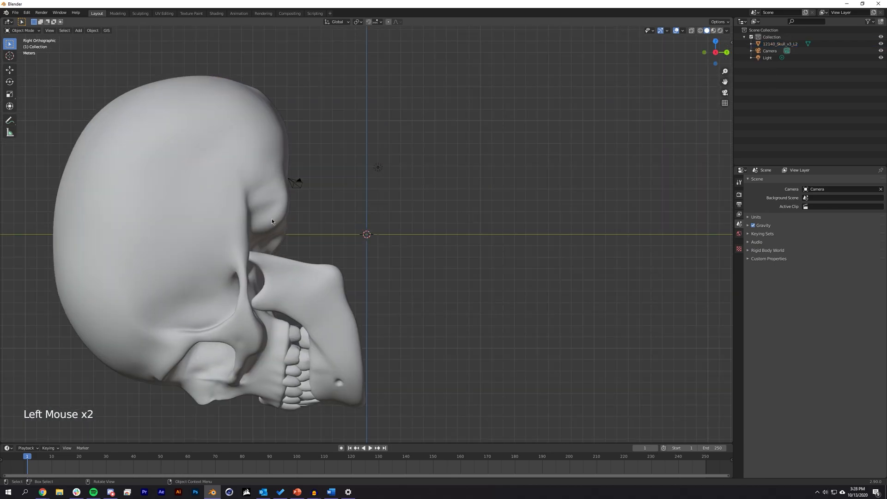
{"action": "key", "text": "s"}
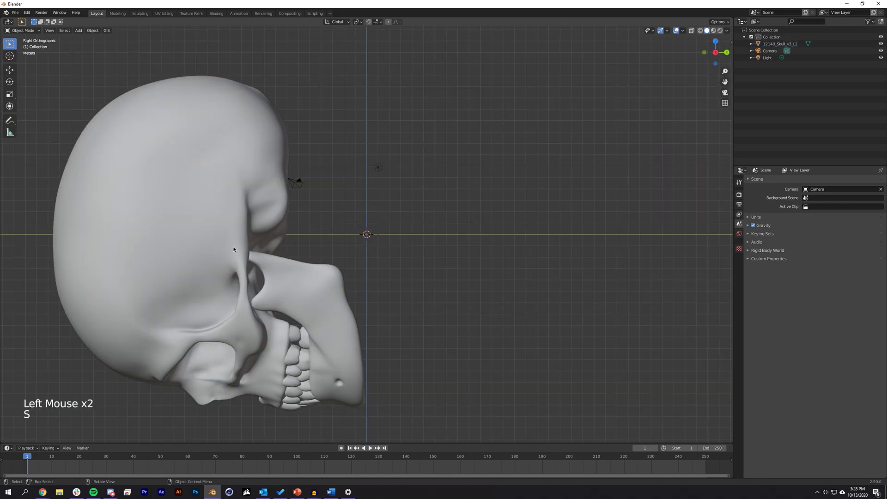
{"action": "key", "text": "s"}
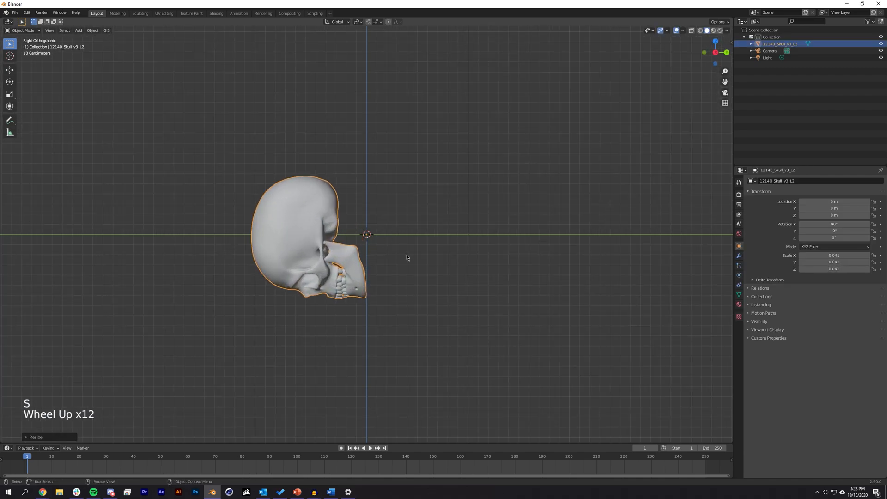
{"action": "key", "text": "r"}
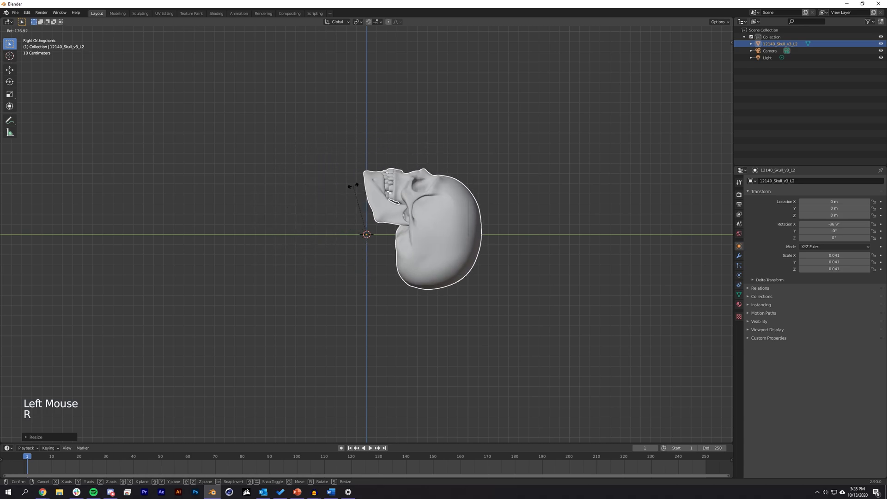
{"action": "left_click", "coordinate": [461, 240]}
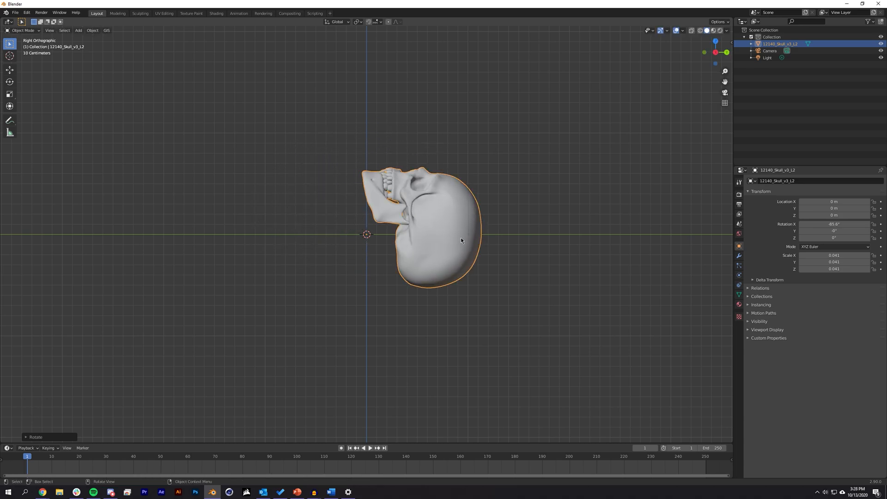
{"action": "key", "text": "g"}
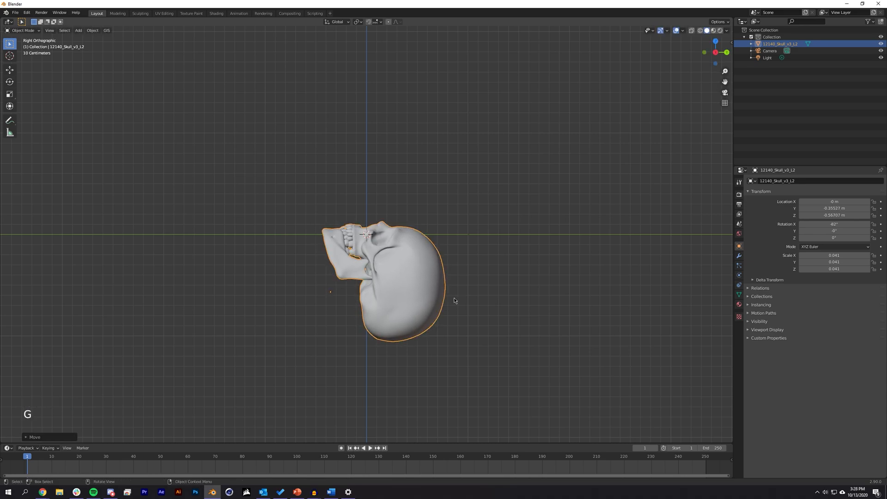
{"action": "left_click", "coordinate": [477, 298]}
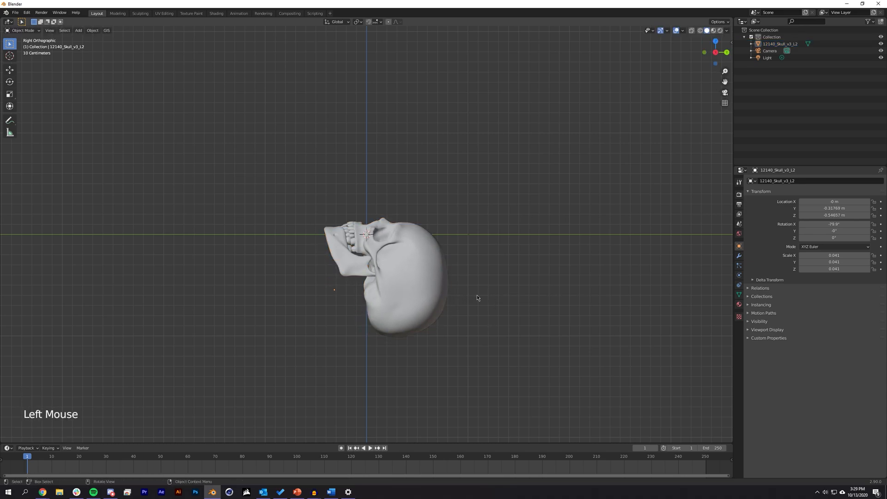
- Add a cube, flatten it into a wide thin slab through the skull, and check it from behind
{"action": "left_click_drag", "start_coordinate": [477, 298], "coordinate": [519, 291]}
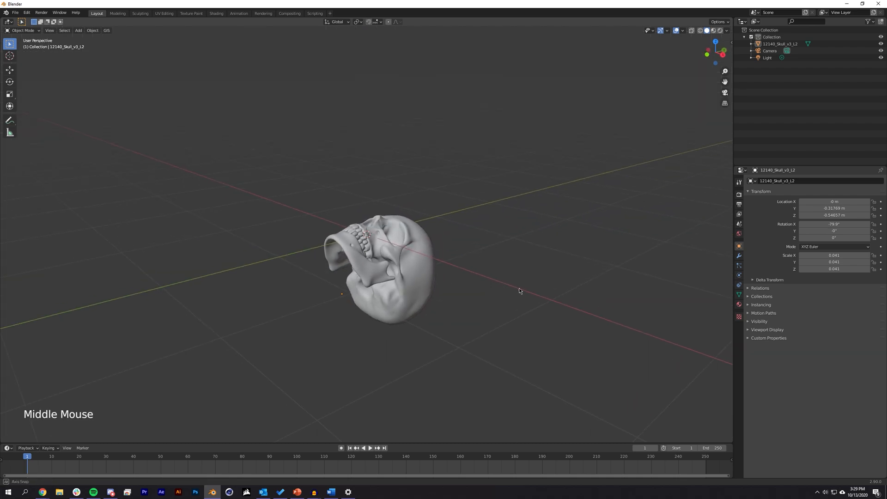
{"action": "left_click_drag", "start_coordinate": [519, 290], "coordinate": [517, 304]}
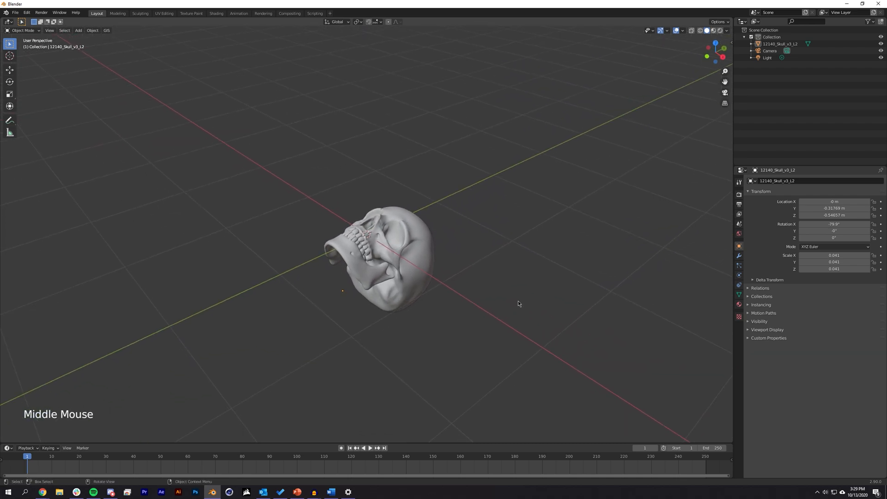
{"action": "key", "text": "shift+a"}
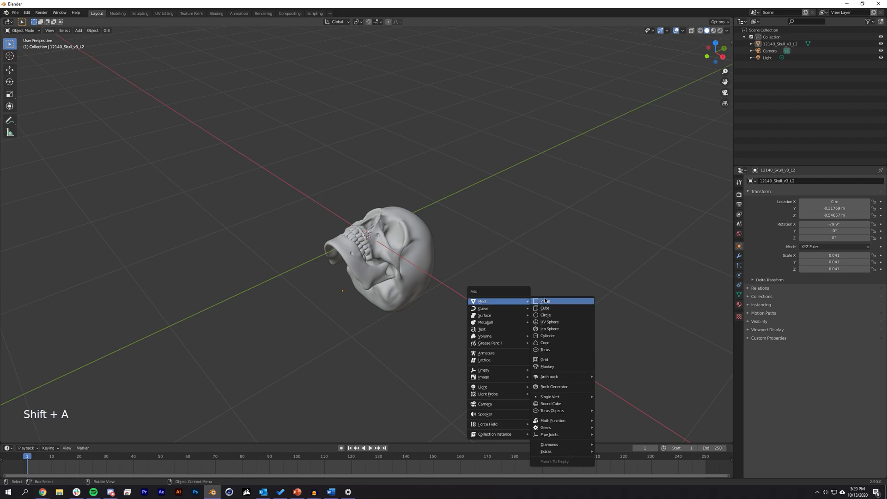
{"action": "mouse_move", "coordinate": [545, 308]}
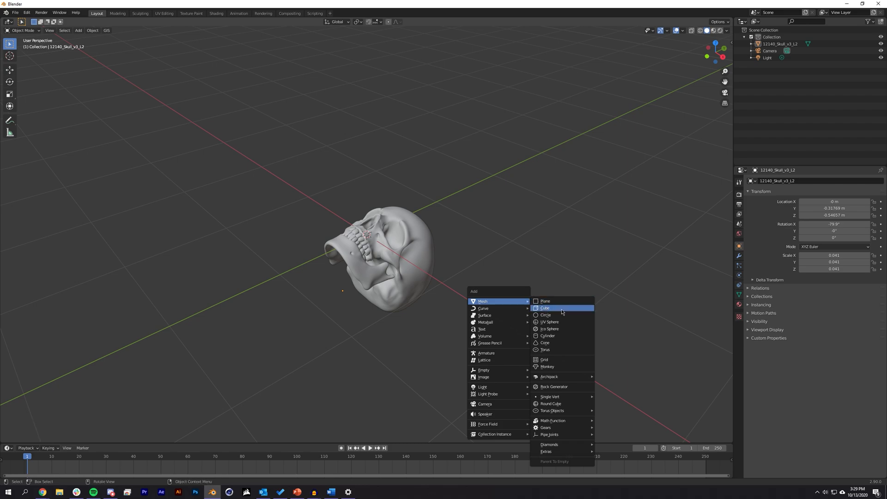
{"action": "left_click", "coordinate": [545, 308]}
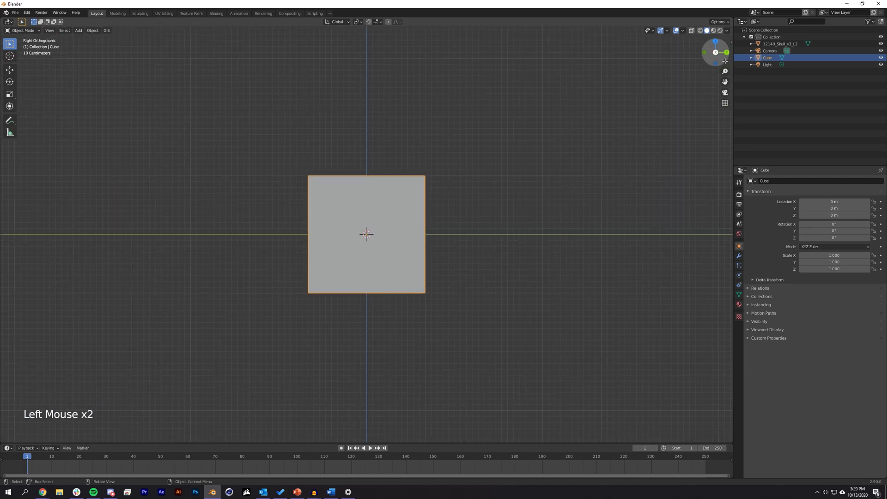
{"action": "key", "text": "s"}
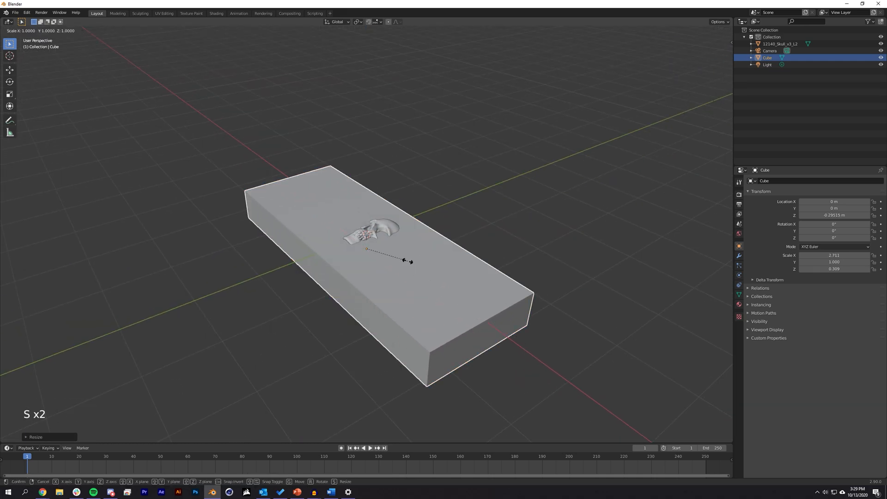
{"action": "left_click", "coordinate": [517, 377]}
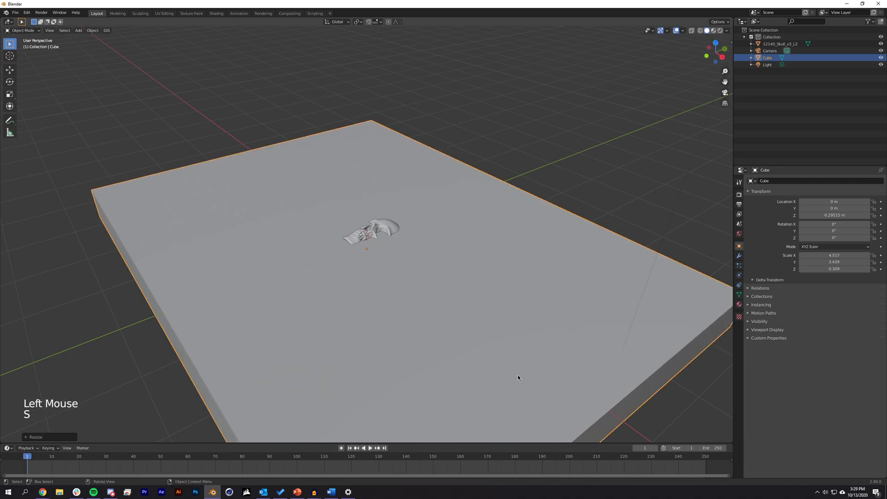
{"action": "key", "text": "KP_1"}
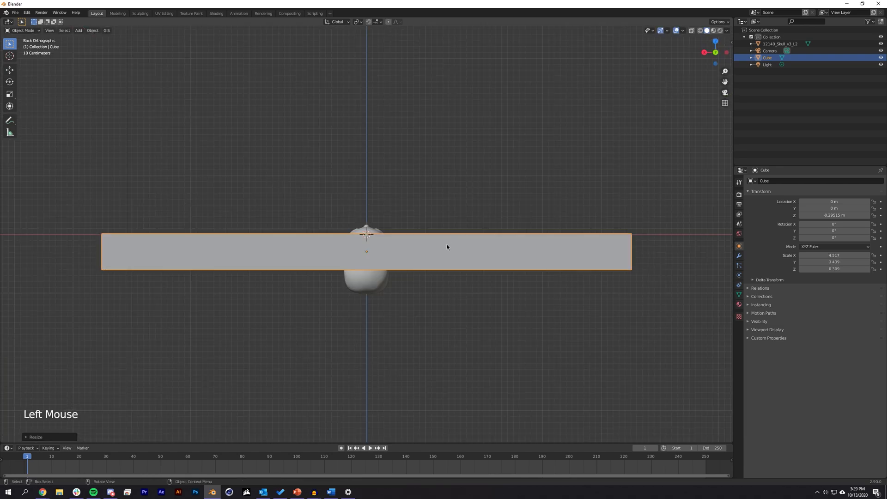
{"action": "key", "text": "g"}
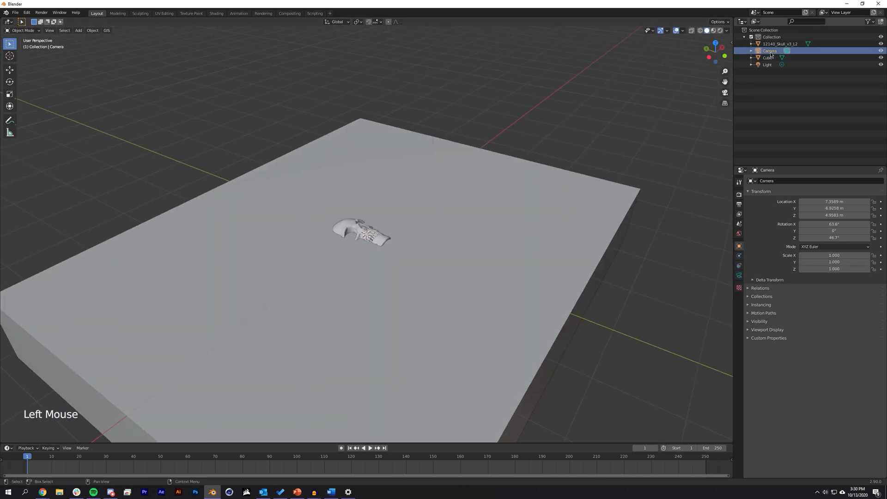
- Enable Camera to View in the sidebar and move the camera in to frame the skull
{"action": "left_click", "coordinate": [724, 93]}
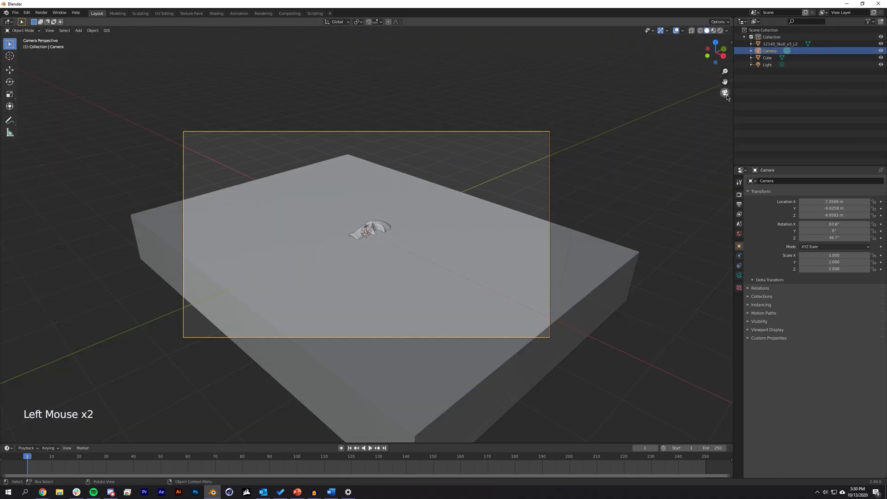
{"action": "left_click", "coordinate": [730, 44]}
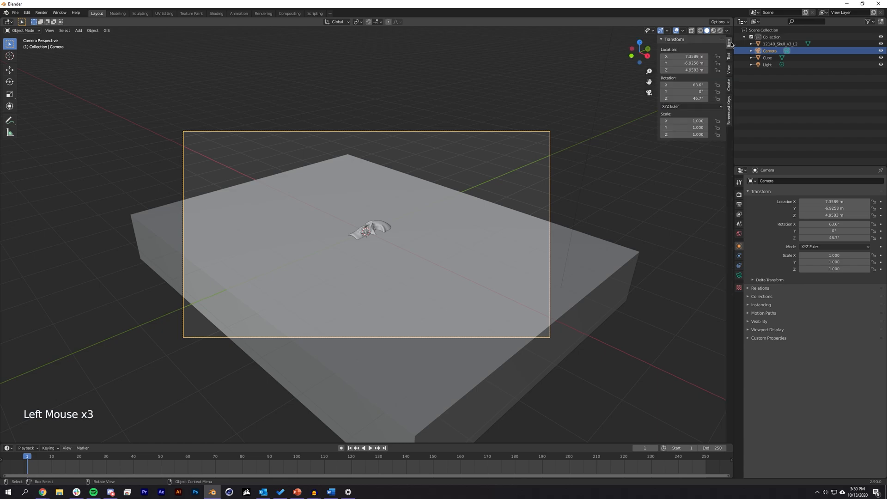
{"action": "left_click", "coordinate": [730, 57]}
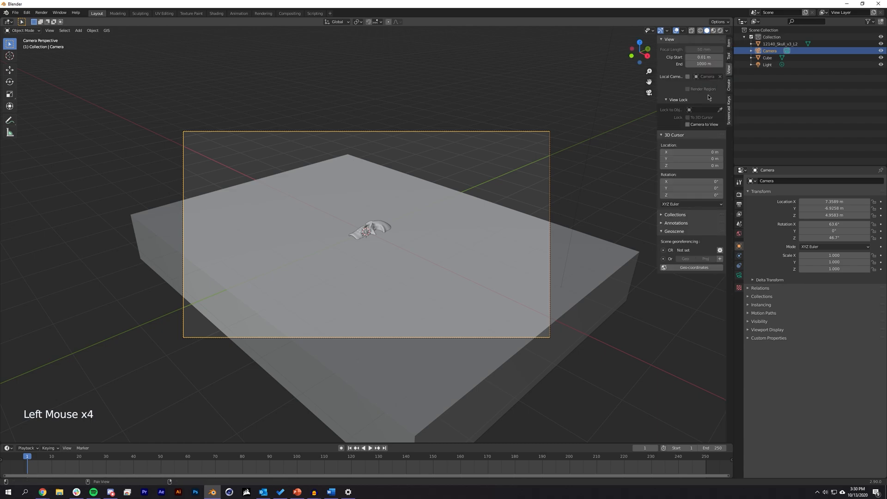
{"action": "left_click", "coordinate": [687, 124]}
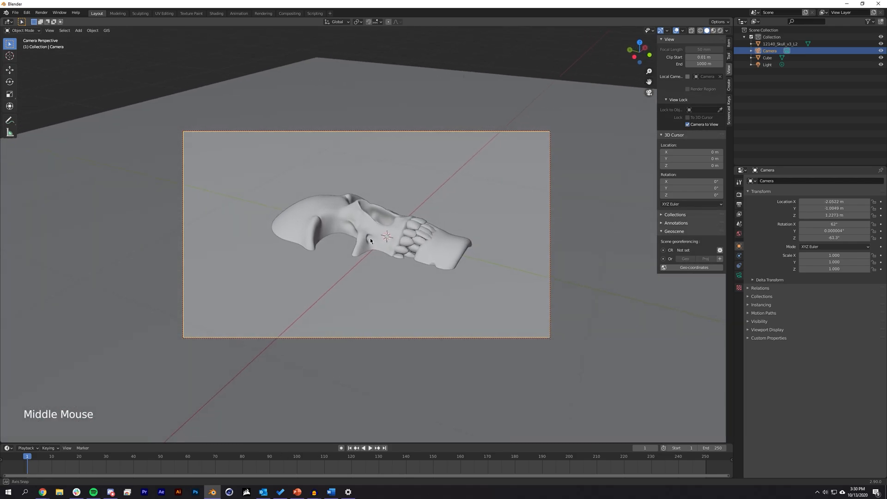
{"action": "left_click_drag", "start_coordinate": [370, 240], "coordinate": [469, 195]}
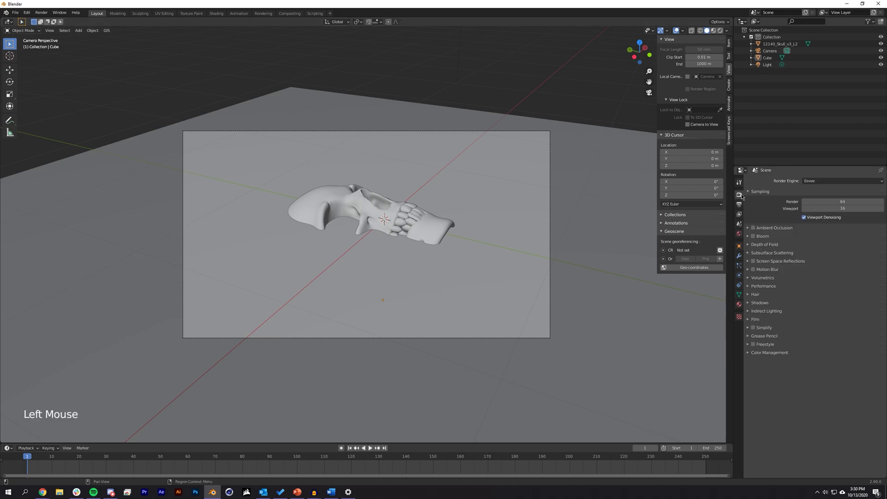
- Switch the render engine to Cycles
{"action": "left_click", "coordinate": [842, 181]}
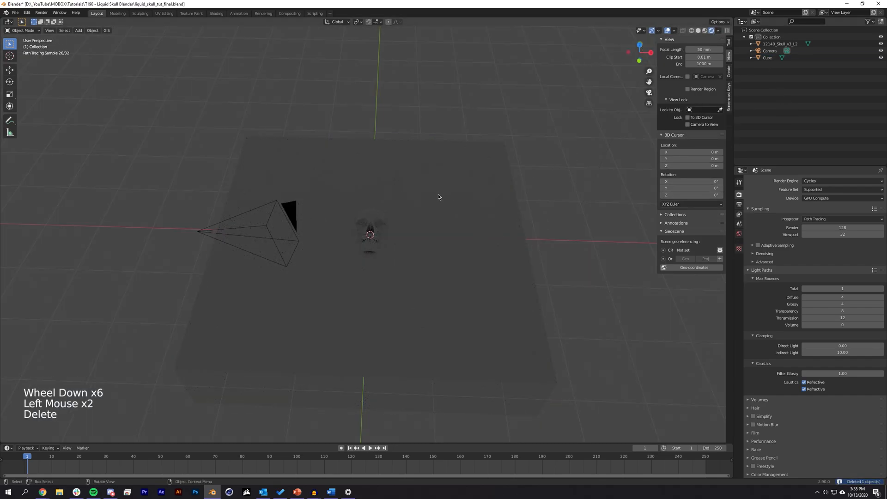
- Add an area light, switch the viewport to Rendered shading, and select the skull
{"action": "key", "text": "shift+a"}
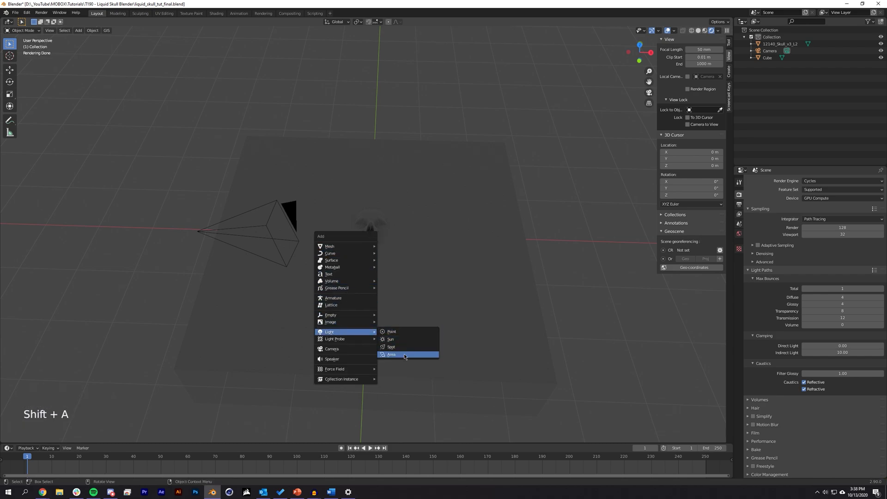
{"action": "left_click", "coordinate": [391, 354]}
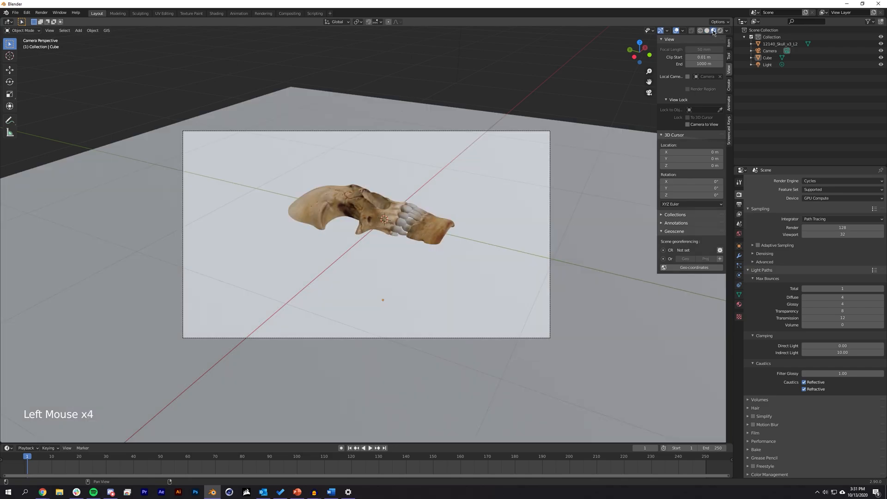
{"action": "left_click", "coordinate": [726, 30]}
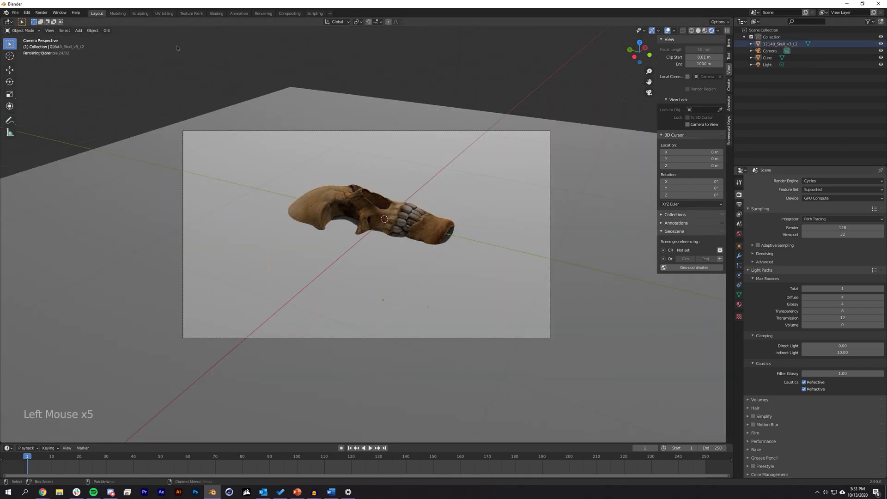
{"action": "left_click", "coordinate": [216, 13]}
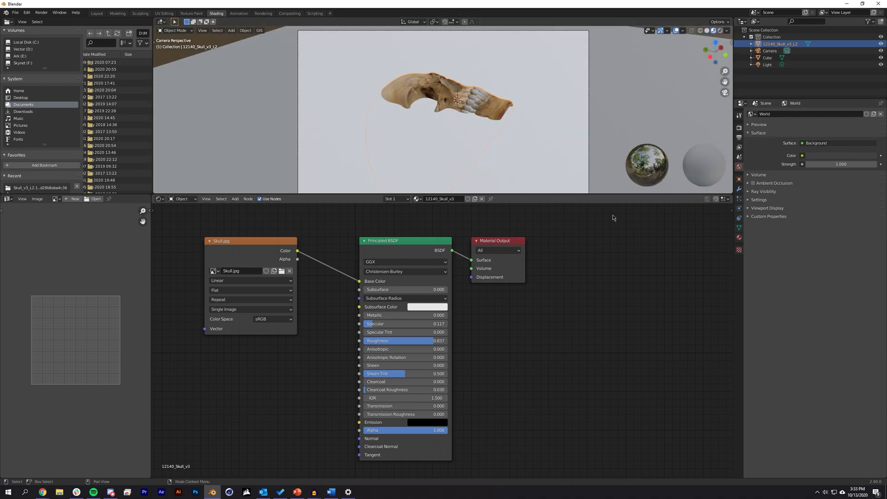
{"action": "mouse_move", "coordinate": [672, 83]}
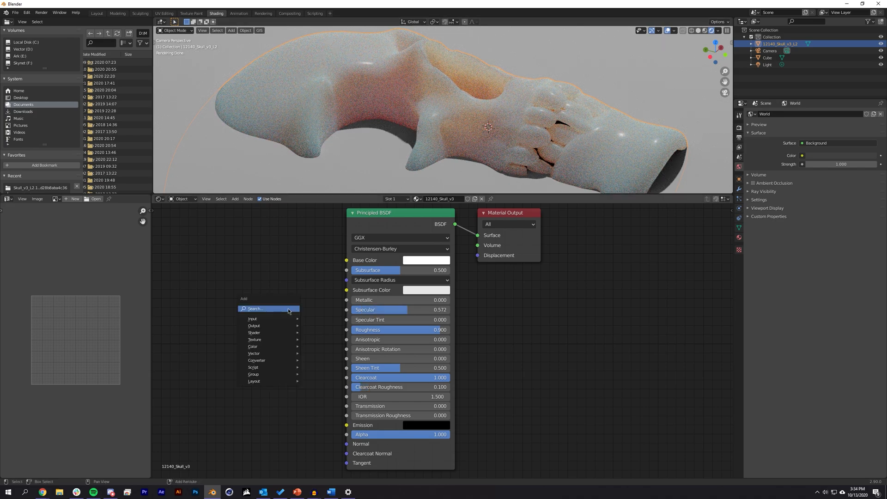
- Search 'ambient' and add an Ambient Occlusion node to the skull material
{"action": "type", "text": "ambient"}
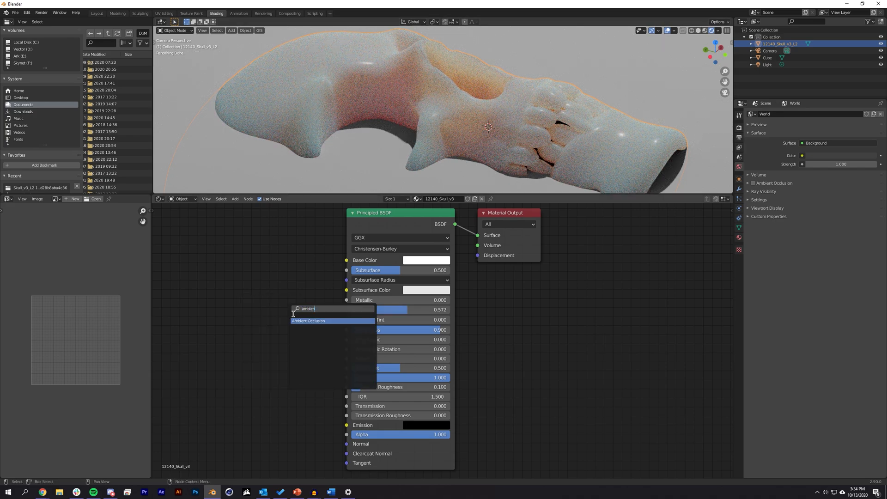
{"action": "left_click", "coordinate": [308, 321]}
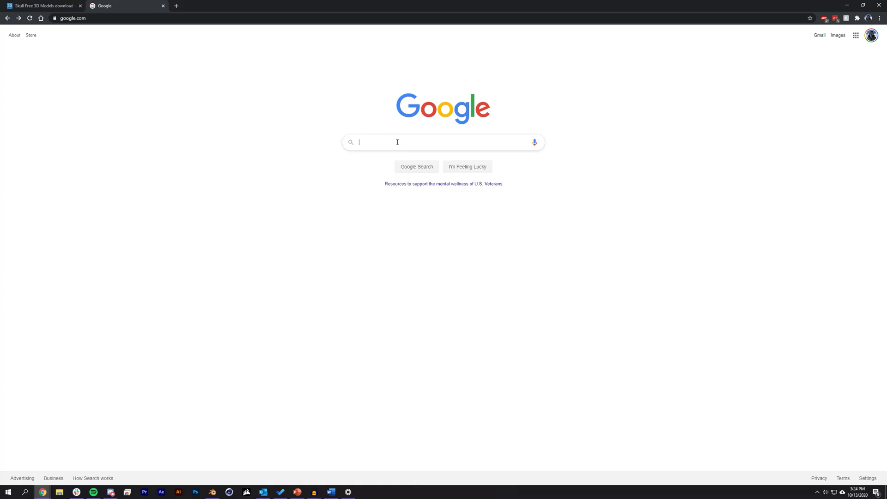
- Search Google for 'water shader blender' and open 'Creating a Cycles Water Material in Blender'
{"action": "type", "text": "water shader blender"}
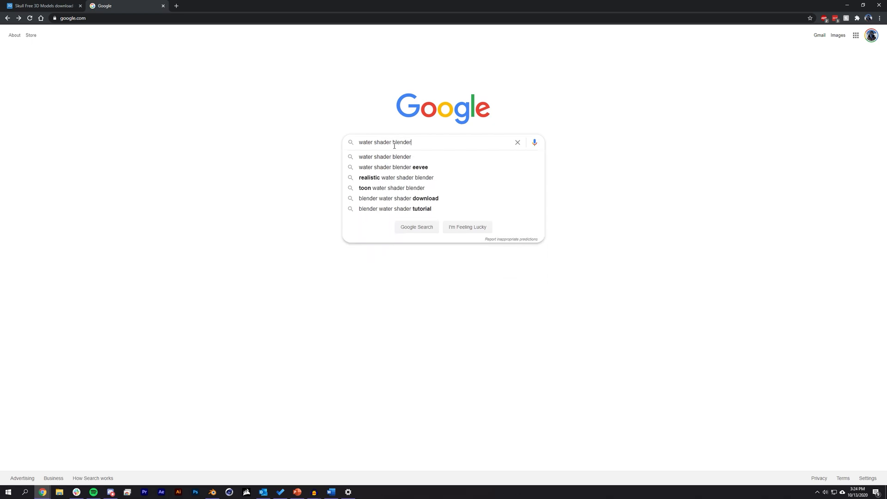
{"action": "key", "text": "enter"}
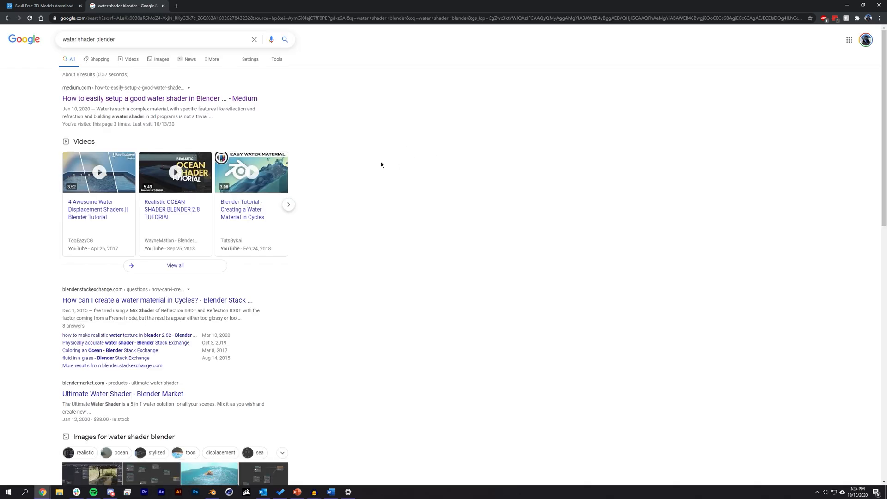
{"action": "scroll", "scroll_direction": "down", "scroll_amount": 3}
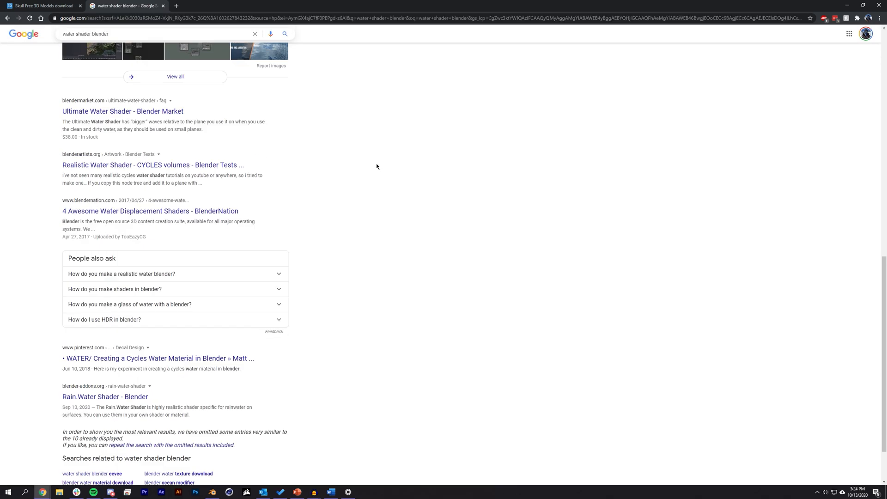
{"action": "left_click", "coordinate": [113, 38]}
{"action": "type", "text": " opaque"}
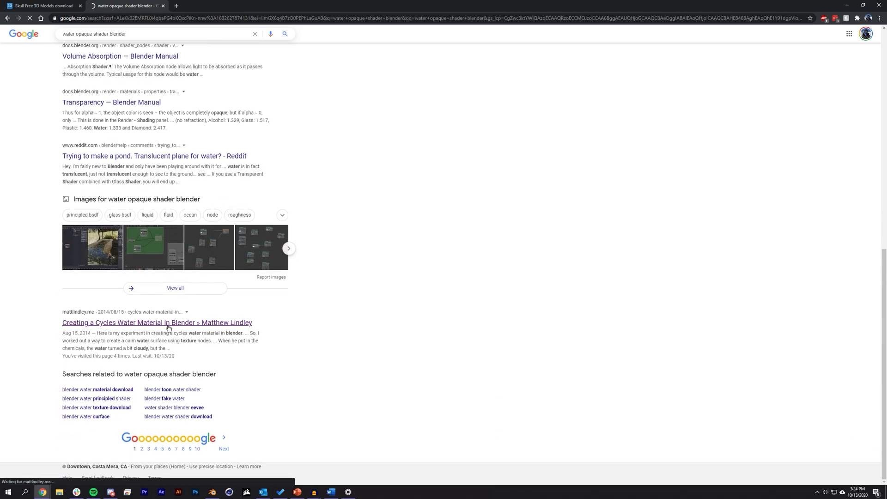
{"action": "left_click", "coordinate": [157, 322]}
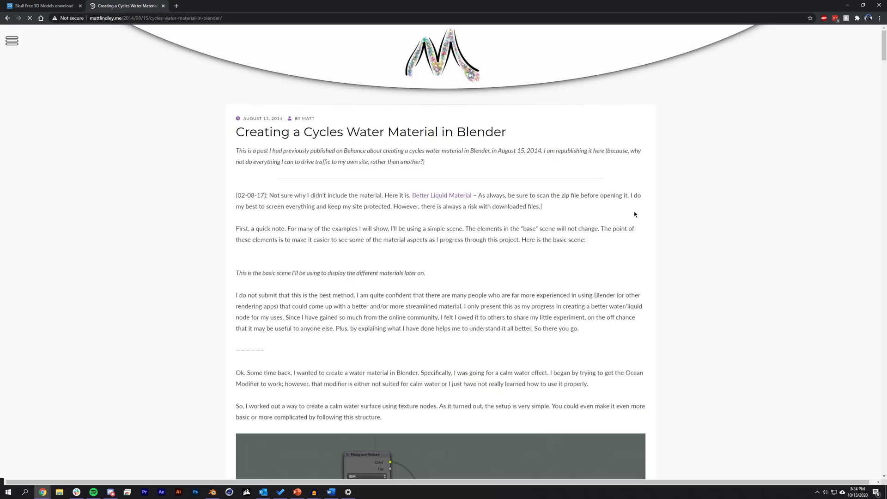
- Scroll the water material article down to the grouped Volumetrics node setup image
{"action": "scroll", "scroll_direction": "down", "scroll_amount": 3}
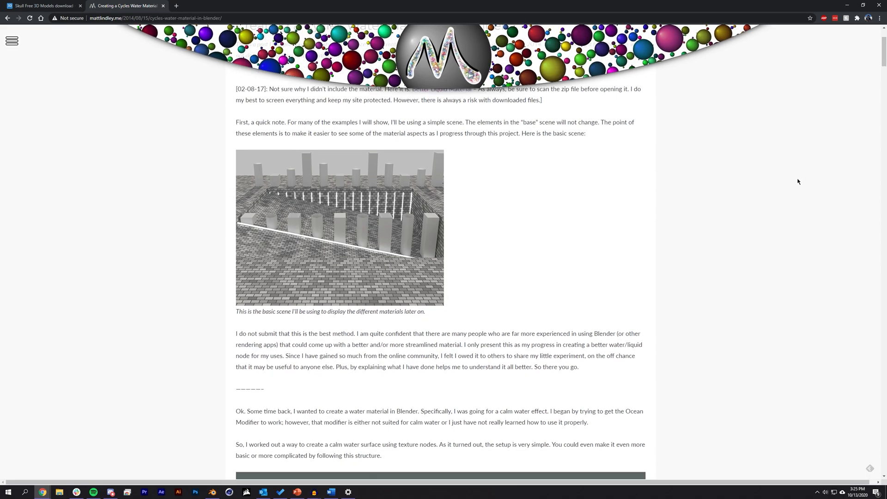
{"action": "scroll", "scroll_direction": "down", "scroll_amount": 3}
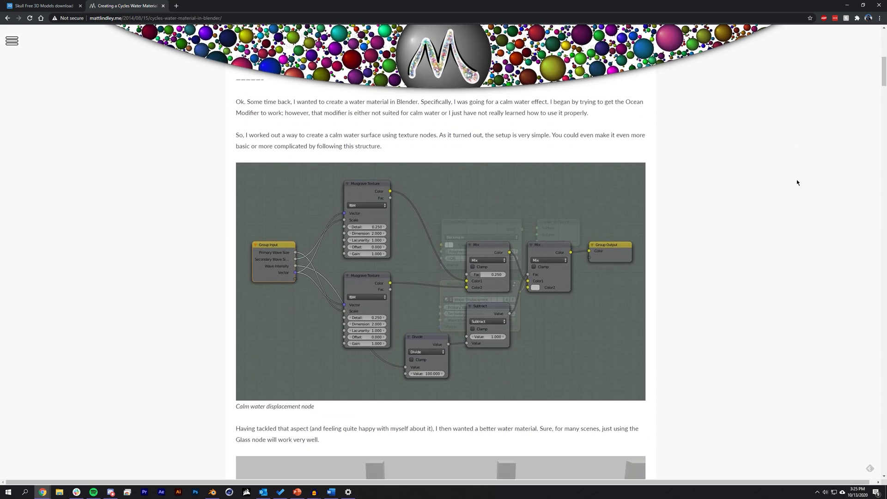
{"action": "scroll", "scroll_direction": "down", "scroll_amount": 3}
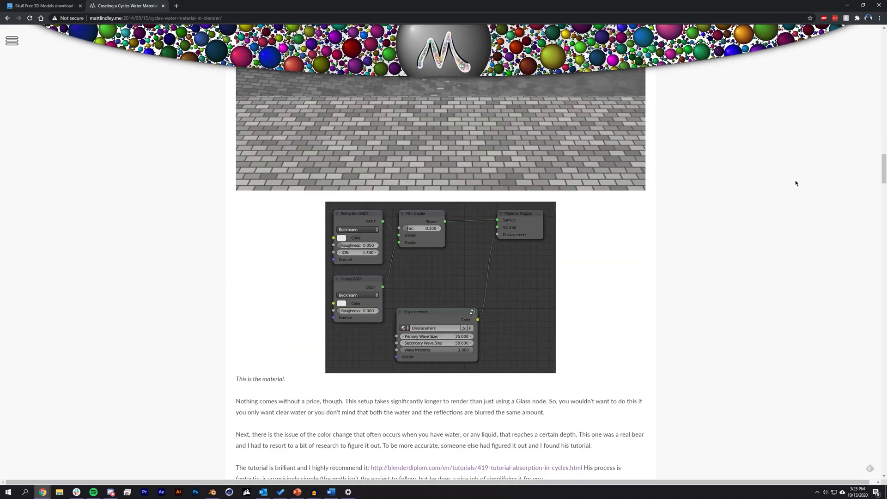
{"action": "scroll", "scroll_direction": "down", "scroll_amount": 3}
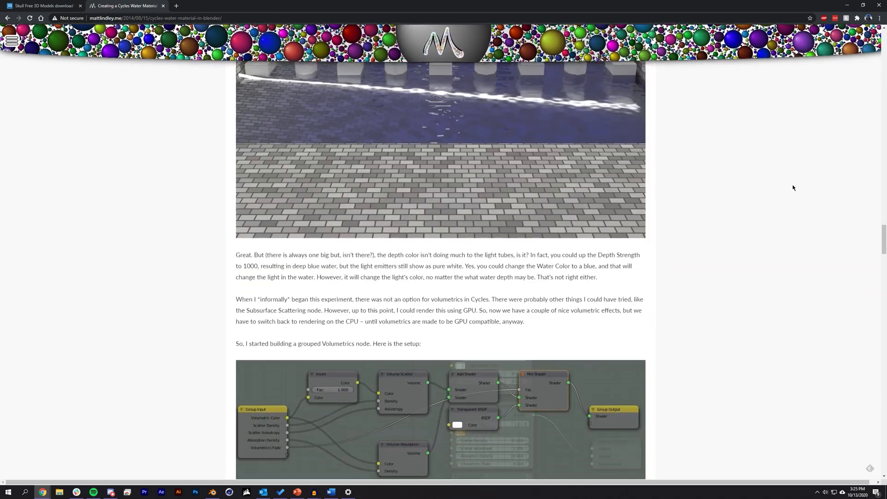
{"action": "scroll", "scroll_direction": "down", "scroll_amount": 3}
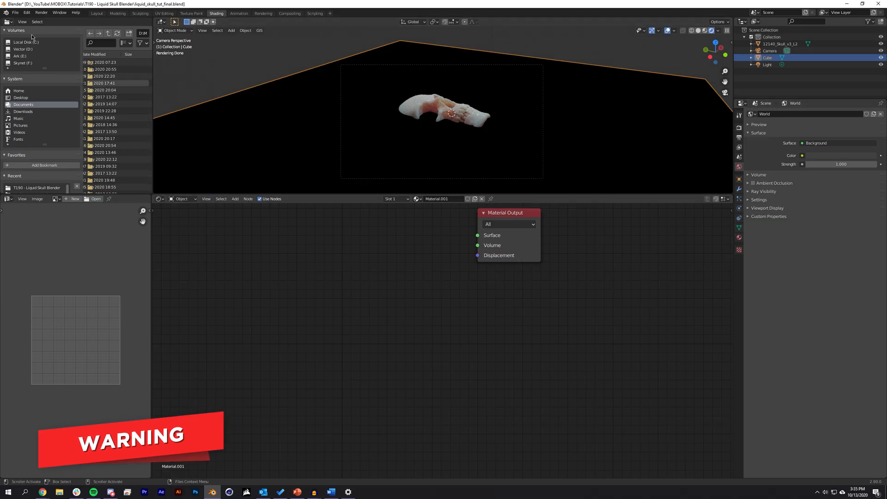
- Append the Water & Reflection Base node group from _materials/Better Liquid Material.blend
{"action": "left_click", "coordinate": [15, 12]}
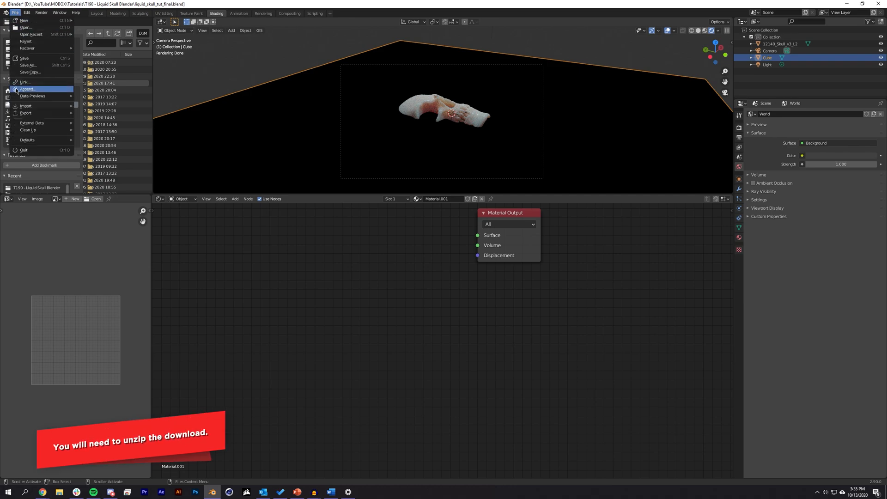
{"action": "left_click", "coordinate": [28, 89]}
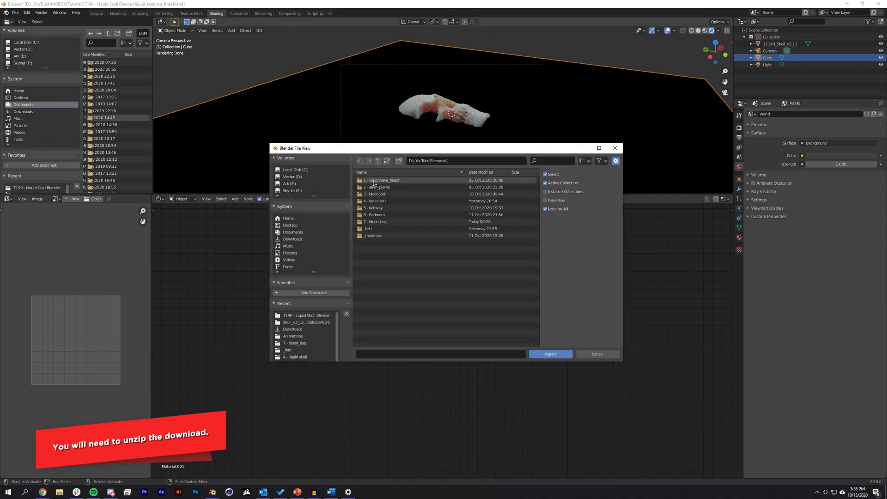
{"action": "double_click", "coordinate": [373, 236]}
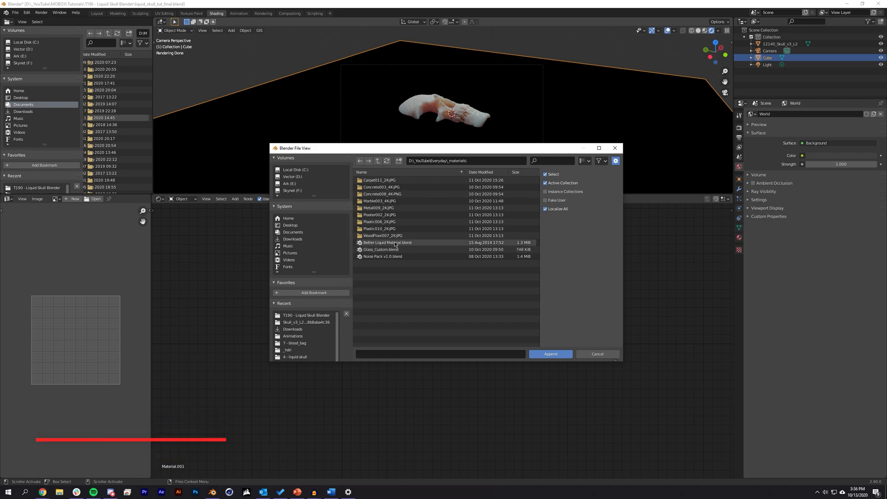
{"action": "double_click", "coordinate": [387, 242]}
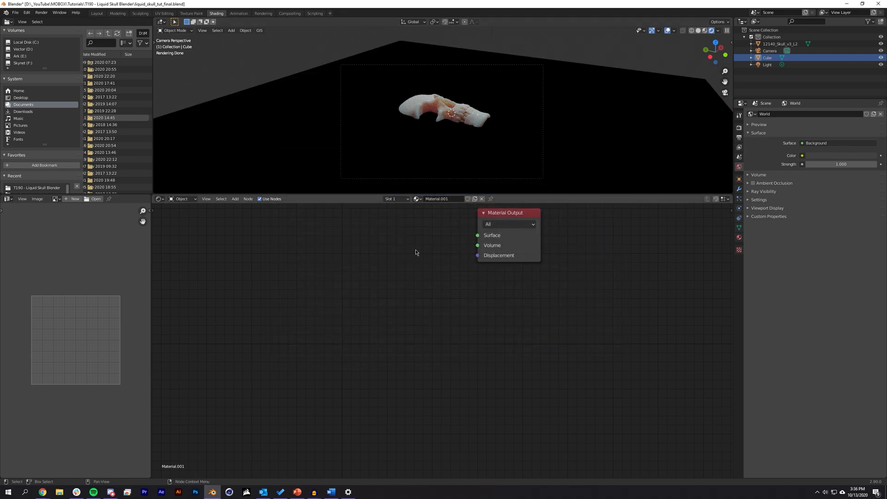
- Add a Water & Reflection Base node, found by searching 'wat', and wire it to Surface
{"action": "type", "text": "wat"}
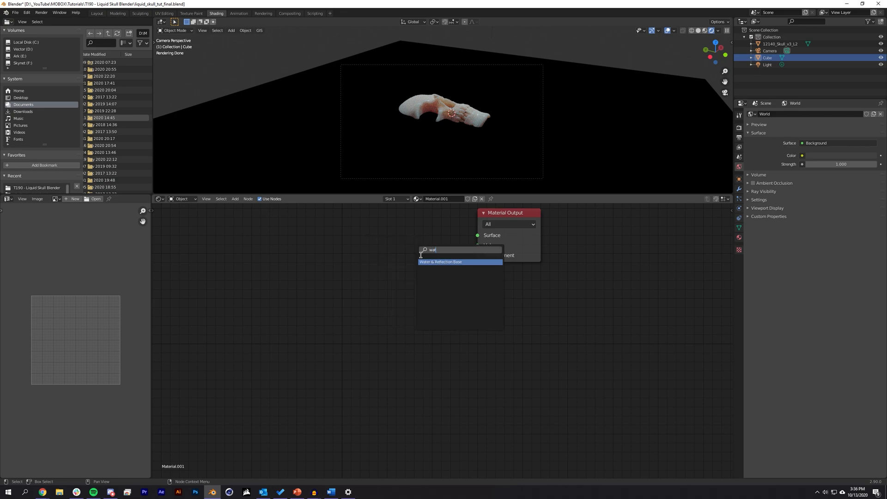
{"action": "left_click", "coordinate": [440, 261]}
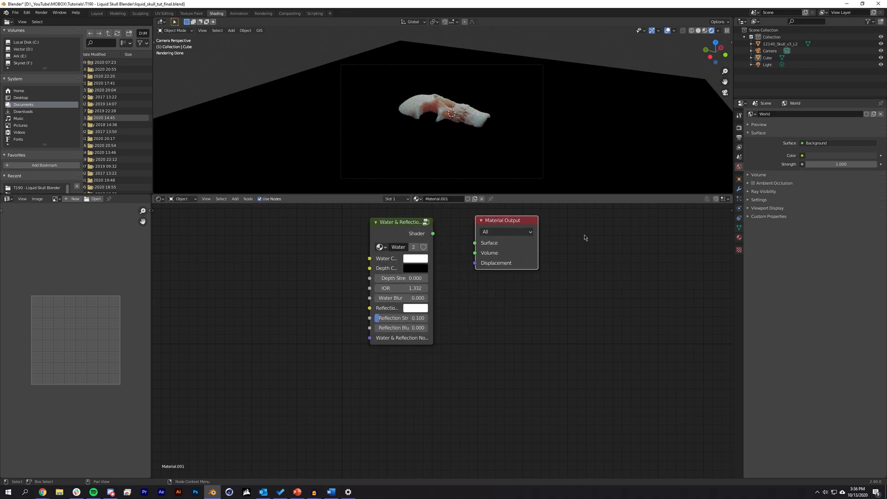
{"action": "left_click_drag", "start_coordinate": [433, 233], "coordinate": [475, 242]}
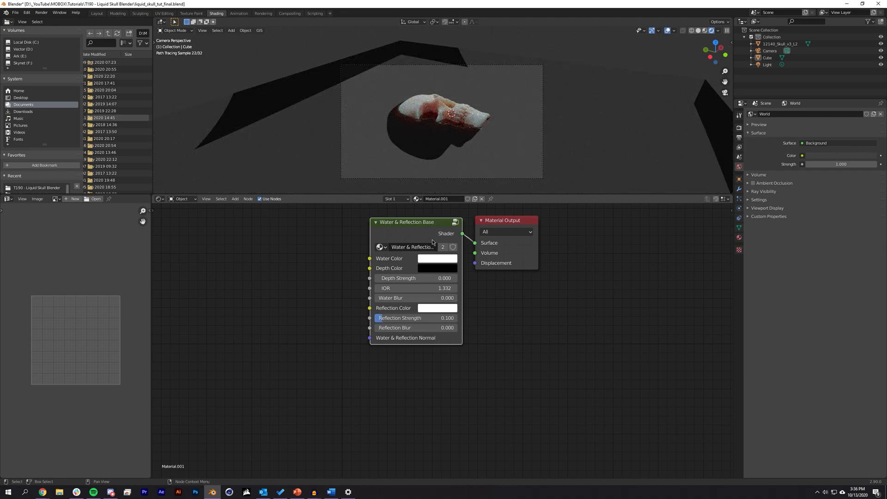
- Set the water's Depth Strength to 50, IOR to 1.3 and Water Blur to 0.414
{"action": "left_click_drag", "start_coordinate": [397, 277], "coordinate": [447, 278]}
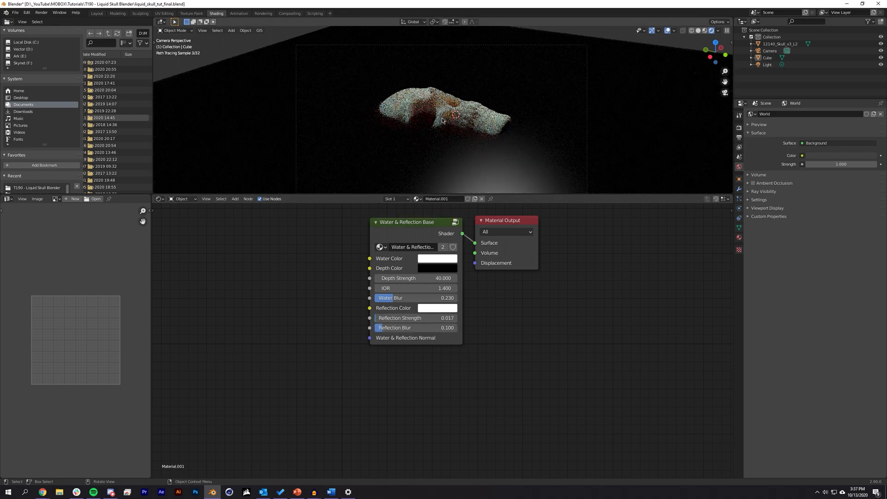
{"action": "left_click_drag", "start_coordinate": [447, 317], "coordinate": [407, 318]}
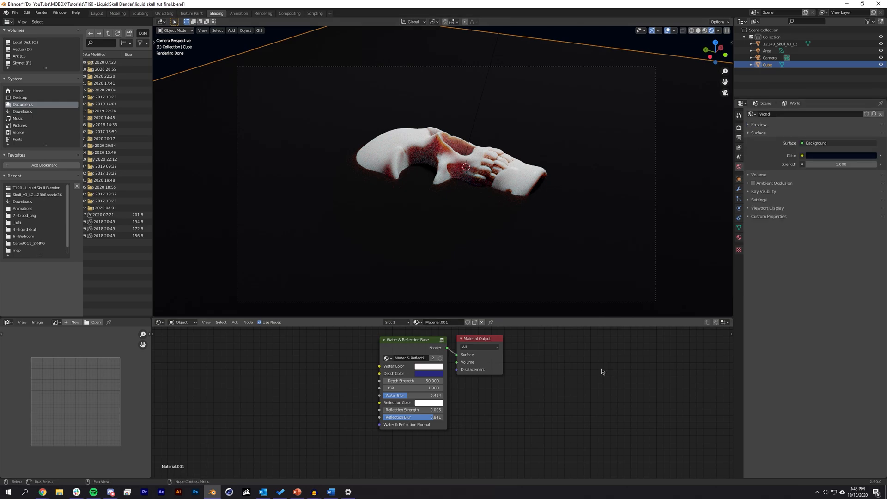
- Set Cycles render samples to 1000 with Max Bounces Total at 5
{"action": "left_click", "coordinate": [738, 129]}
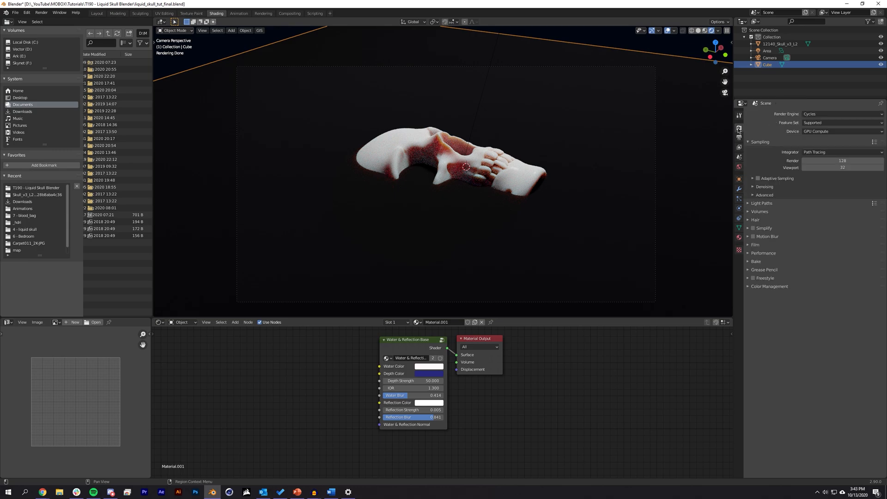
{"action": "left_click", "coordinate": [760, 204]}
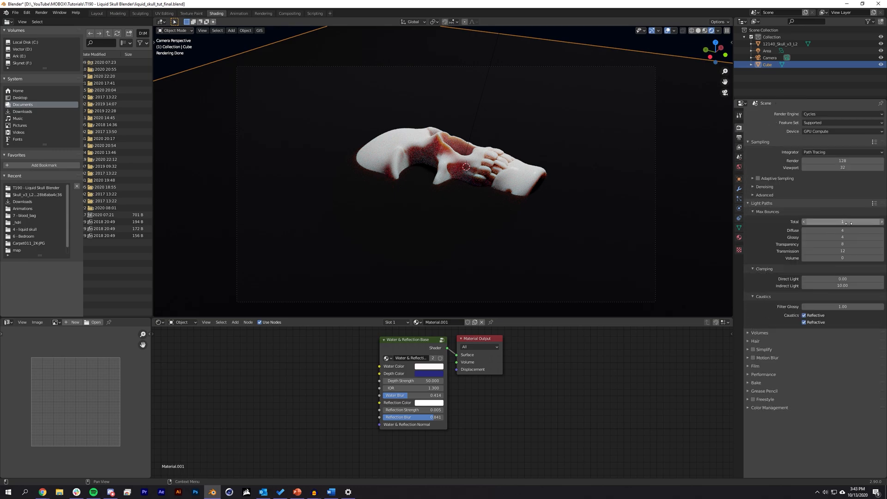
{"action": "left_click", "coordinate": [842, 221]}
{"action": "type", "text": "5"}
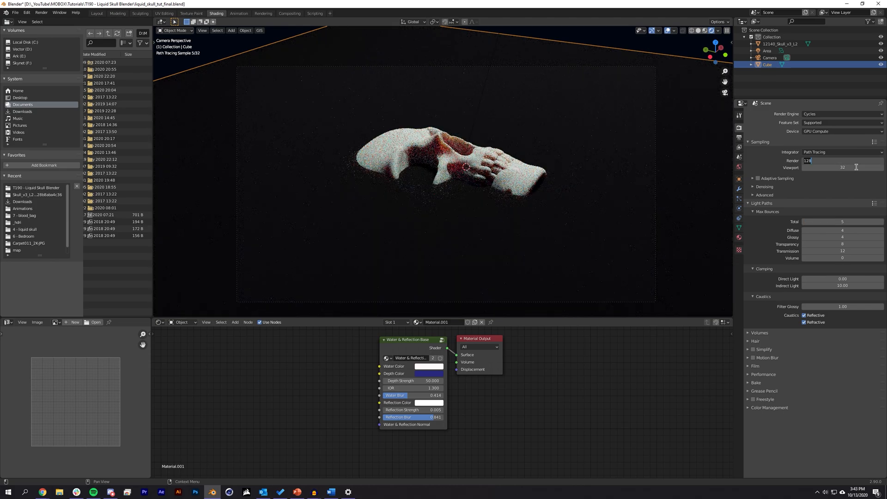
{"action": "type", "text": "1000"}
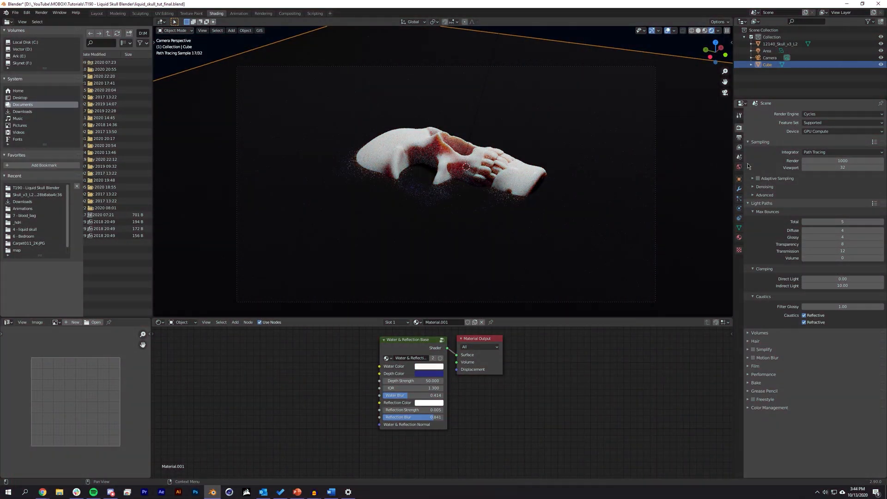
- Enable Render denoising and choose a denoiser for final renders
{"action": "left_click", "coordinate": [752, 186]}
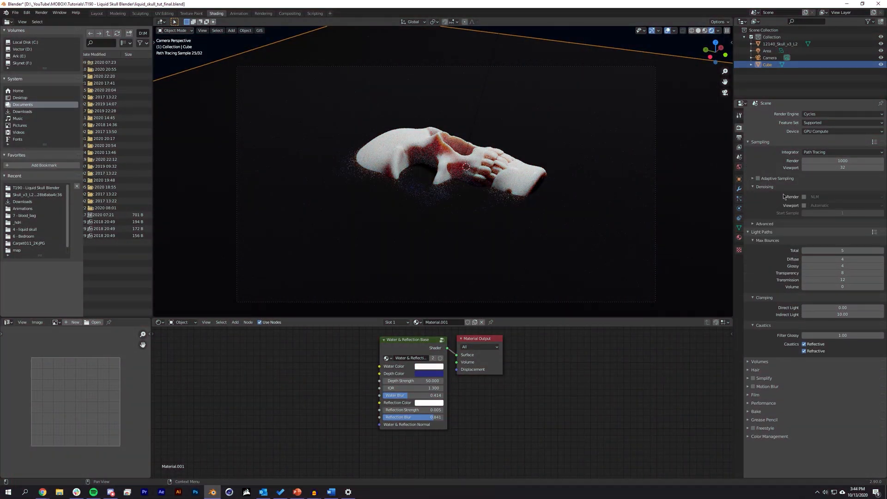
{"action": "left_click", "coordinate": [842, 196]}
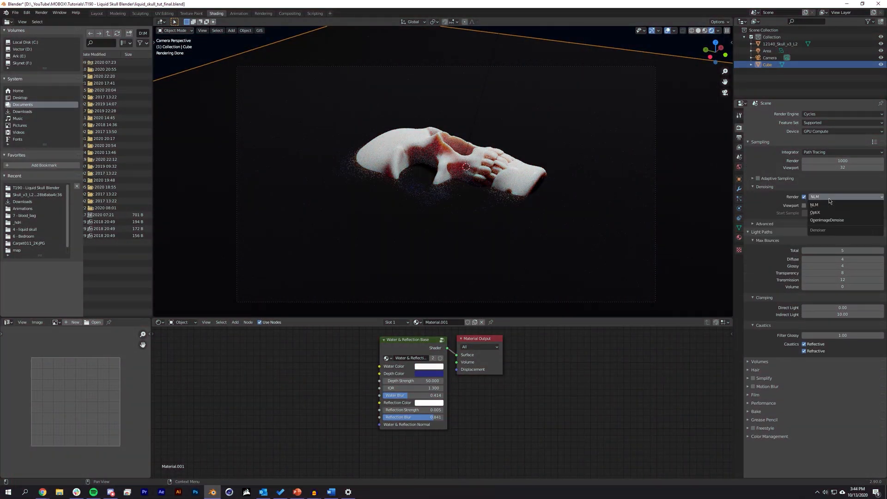
{"action": "left_click", "coordinate": [815, 212]}
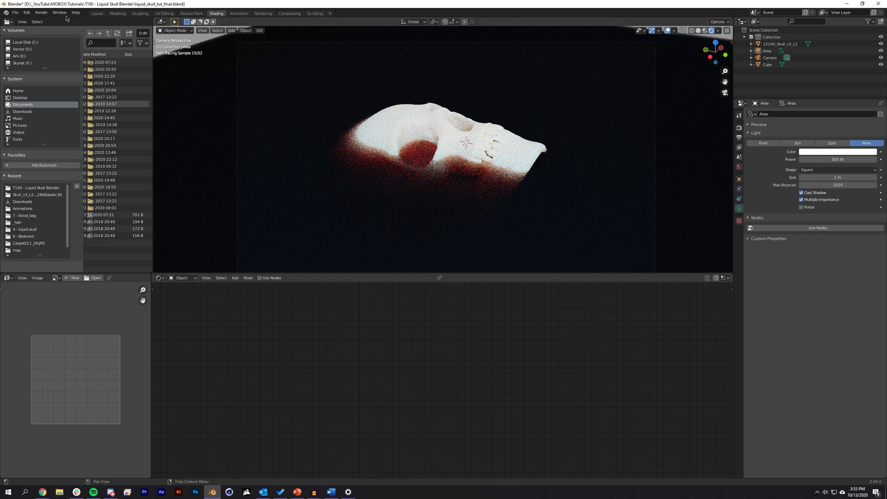
- Render the skull scene under the 300 W square area light with F12
{"action": "key", "text": "f12"}
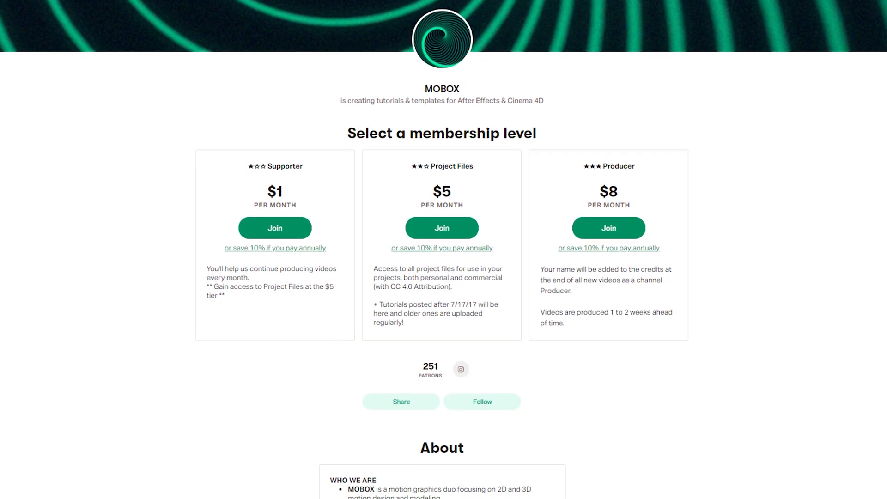
- Scroll the Patreon page past the $1, $5 and $8 tiers to the About section
{"action": "scroll", "scroll_direction": "down", "scroll_amount": 3}
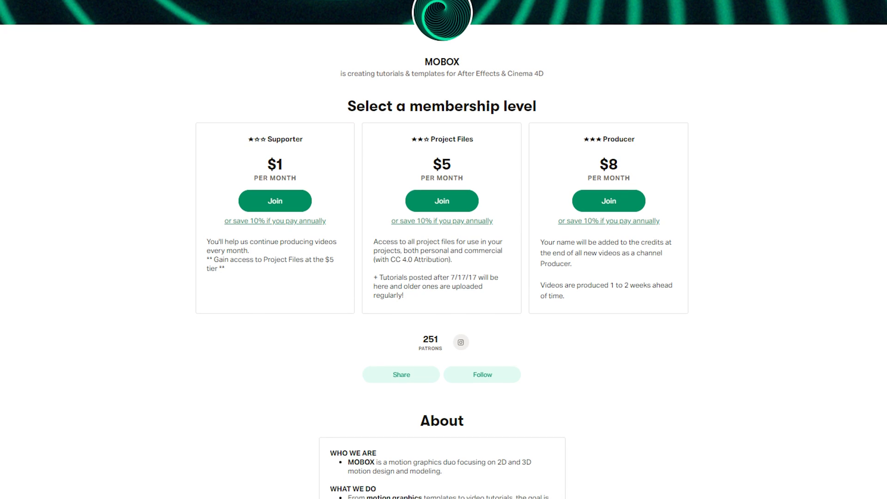
{"action": "scroll", "scroll_direction": "down", "scroll_amount": 3}
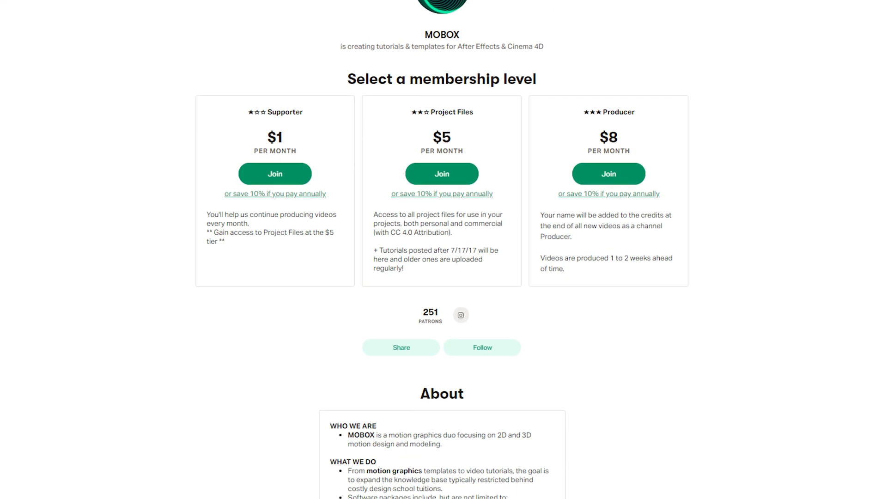
{"action": "scroll", "scroll_direction": "down", "scroll_amount": 3}
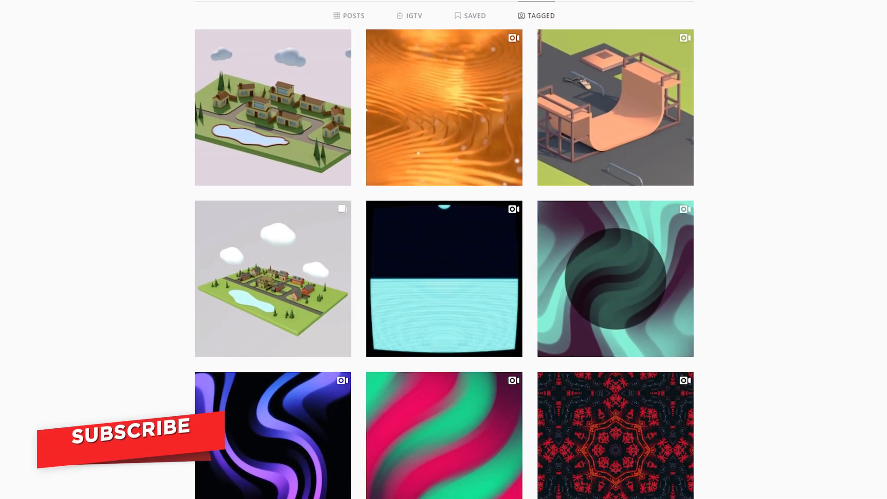
- Scroll down the Instagram grid of 3D and abstract animation posts
{"action": "scroll", "scroll_direction": "down", "scroll_amount": 3}
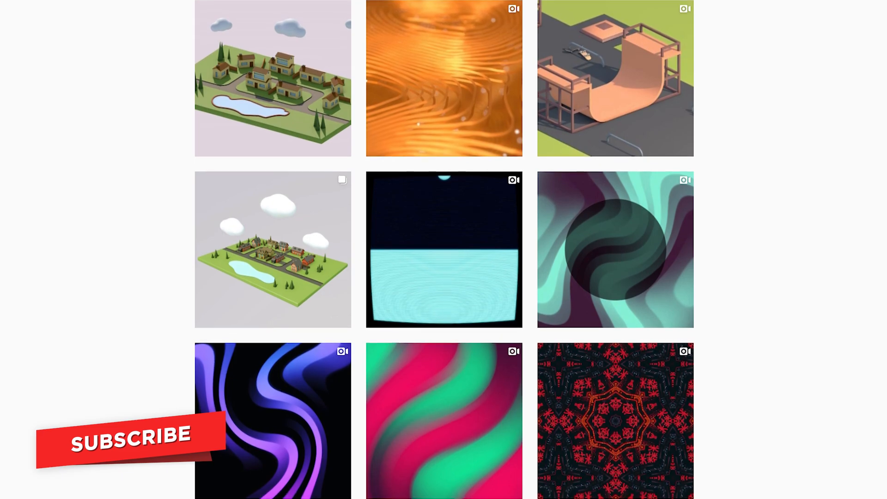
{"action": "scroll", "scroll_direction": "down", "scroll_amount": 3}
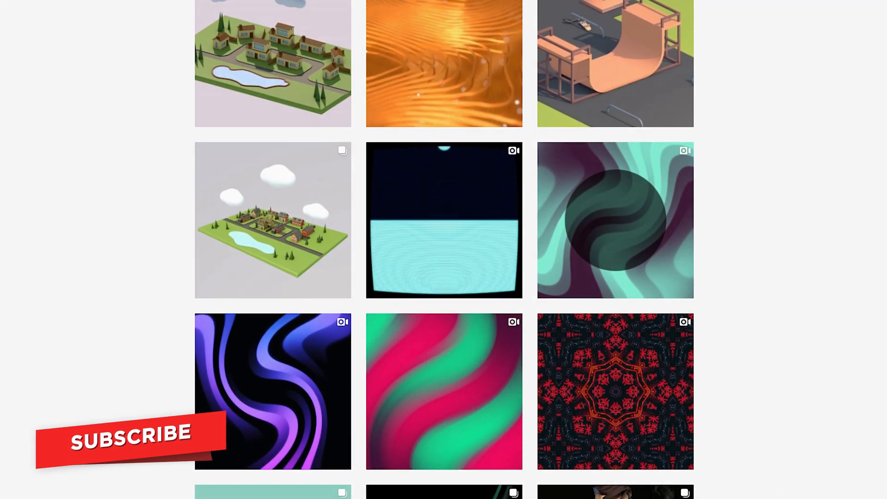